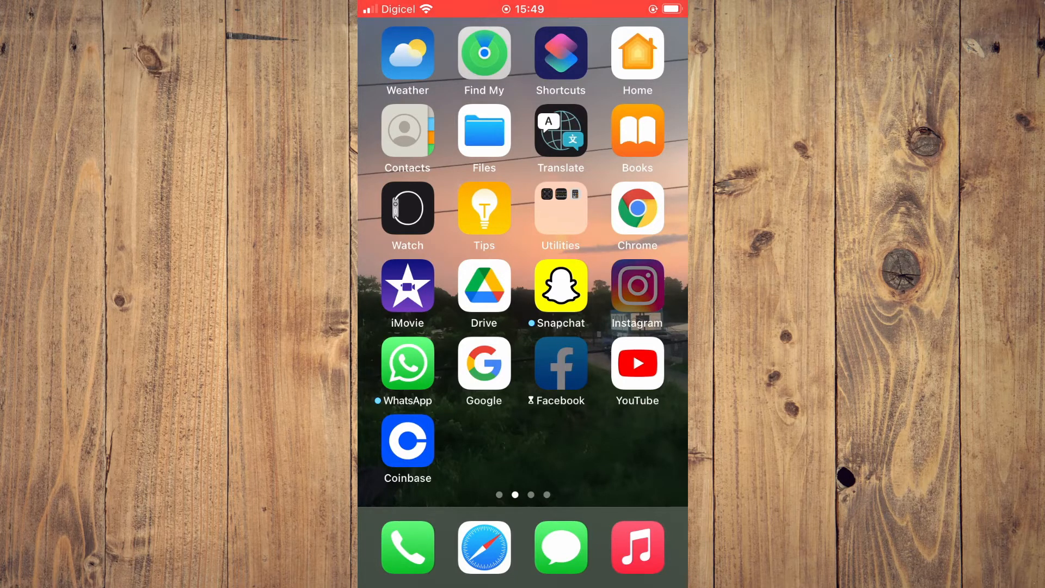
- Try launching Facebook twice and dismiss the Screen Time limit notice each time
click(559, 371)
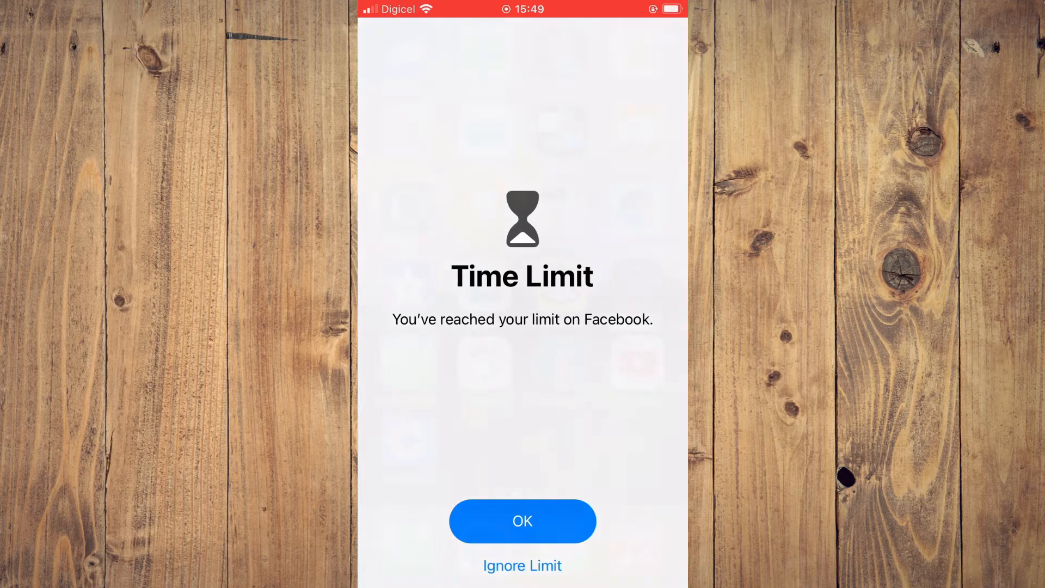
click(521, 521)
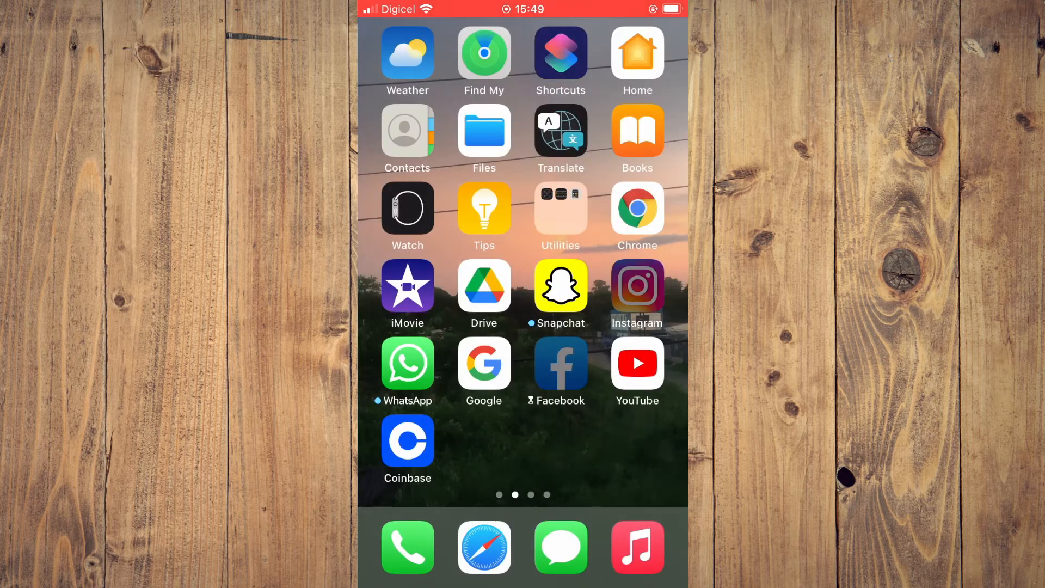
click(559, 365)
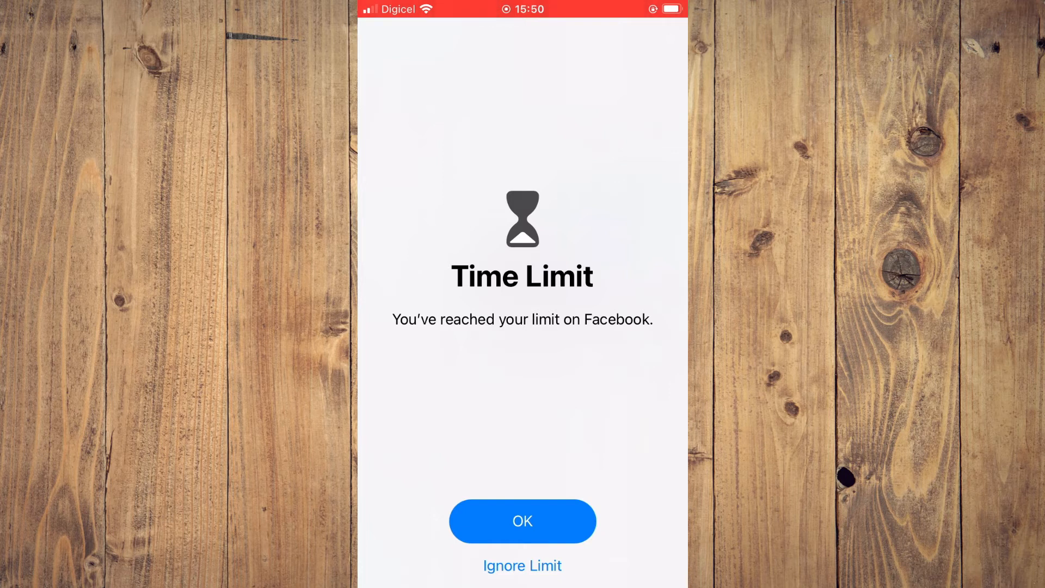
click(522, 521)
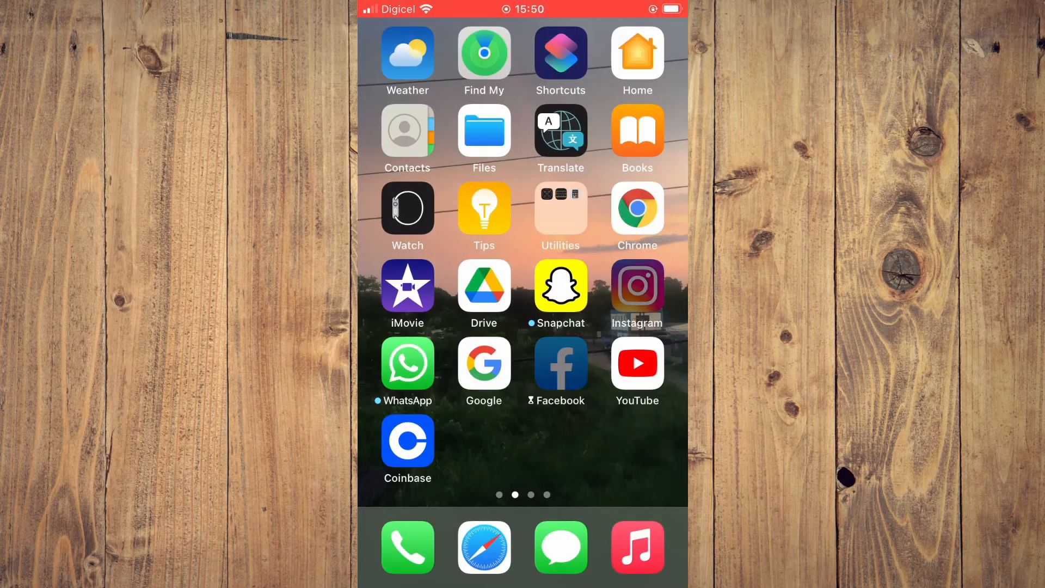
- Swipe to the first Home Screen page and launch Settings
scroll(right, 3)
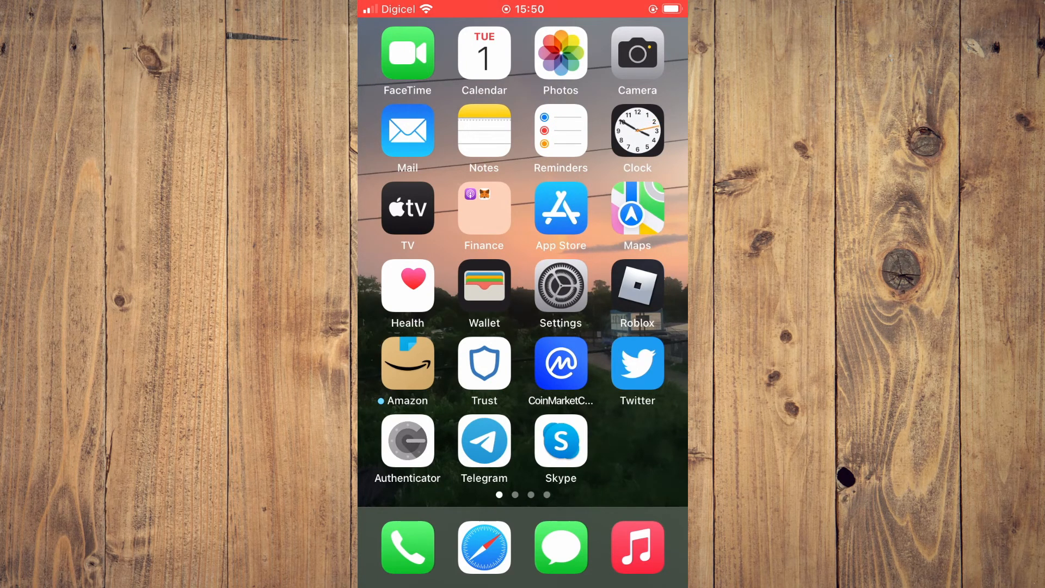
click(559, 284)
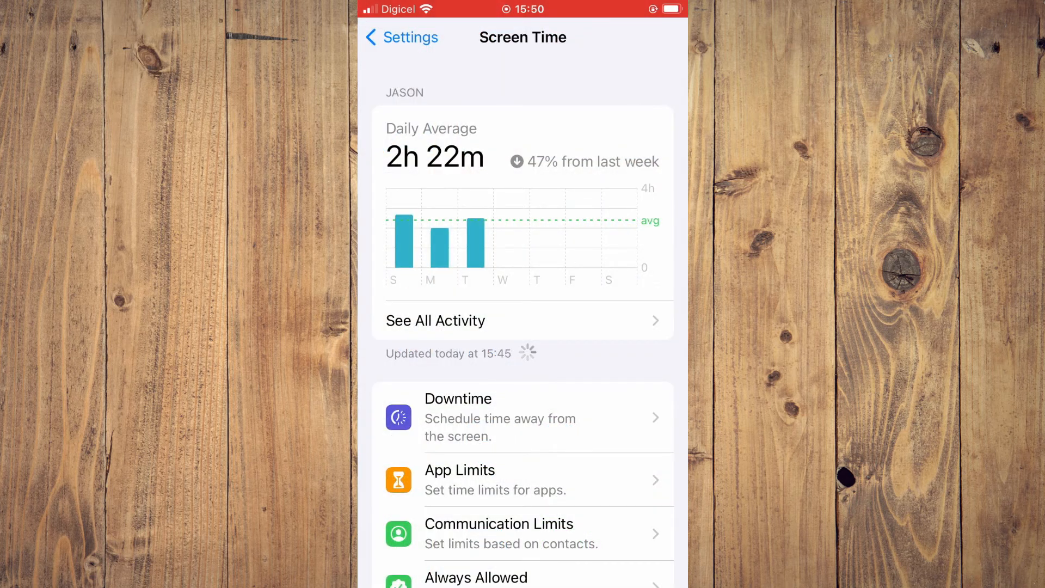
- Navigate to Screen Time > App Limits and select the Instagram & Facebook limit
click(400, 37)
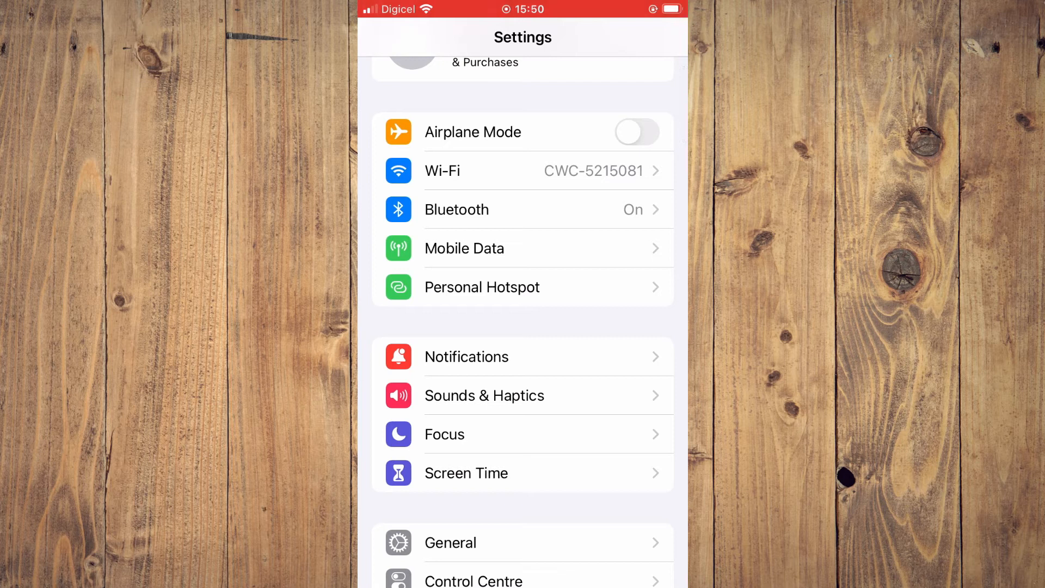
scroll(down, 3)
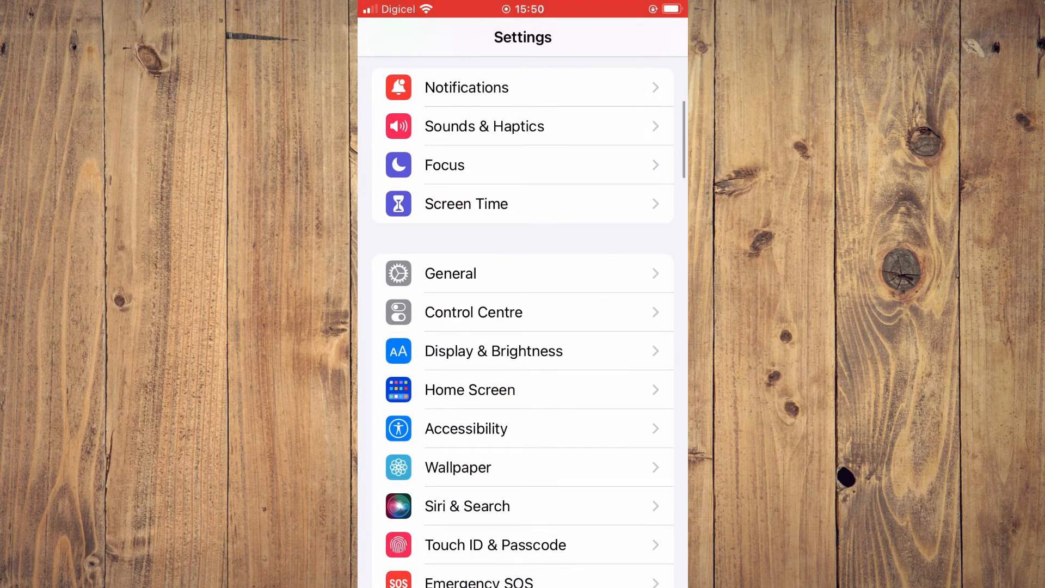
scroll(down, 3)
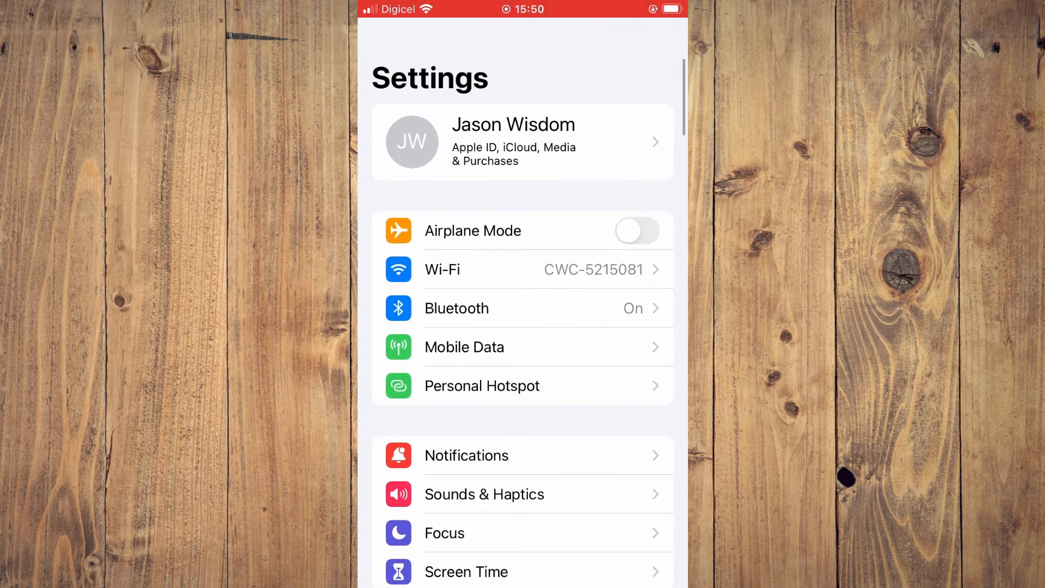
scroll(down, 3)
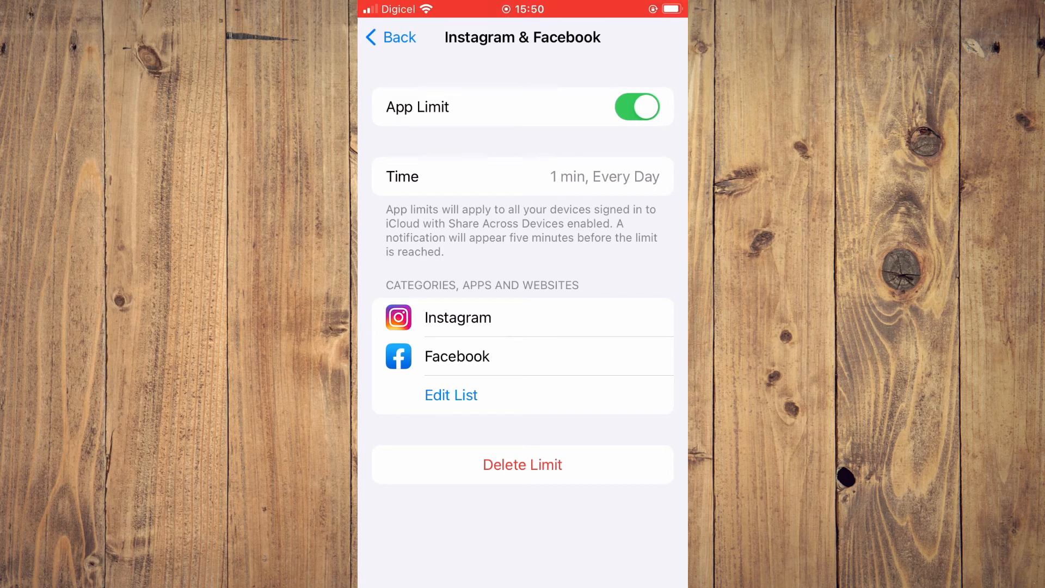
- Delete the Instagram & Facebook limit, confirming in the action sheet, leaving App Limits empty
click(521, 463)
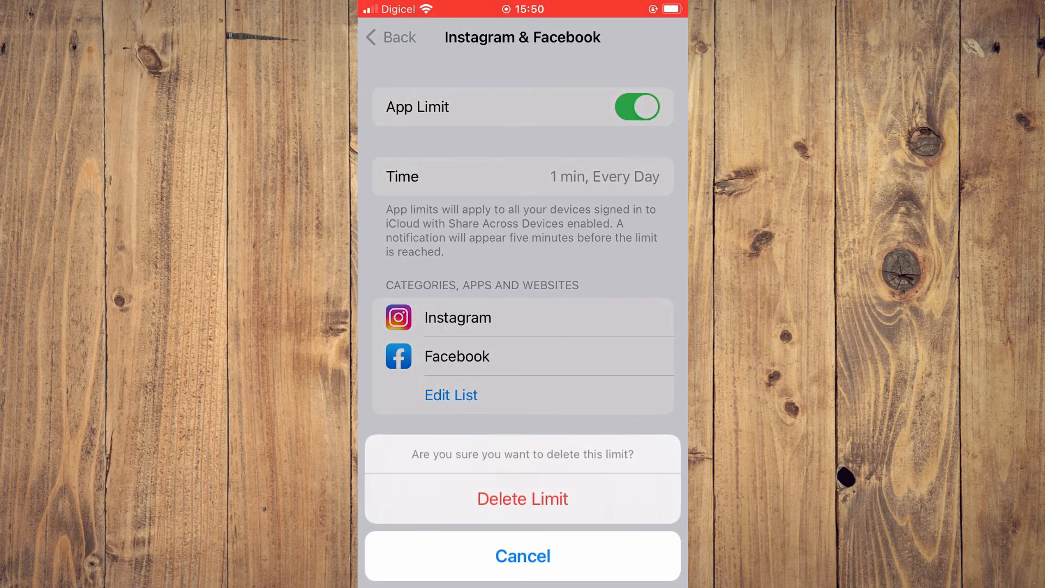
click(521, 555)
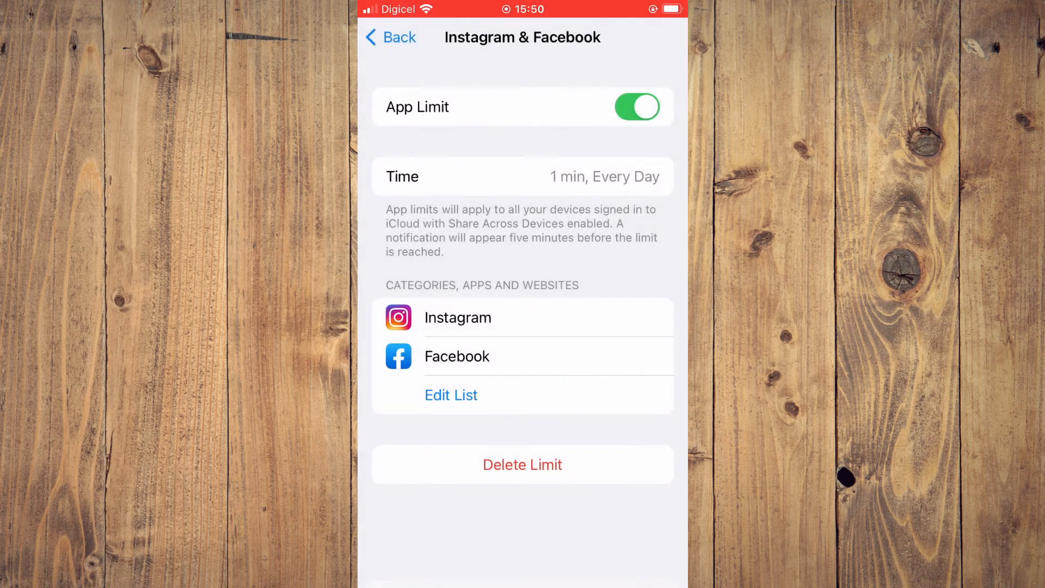
click(390, 37)
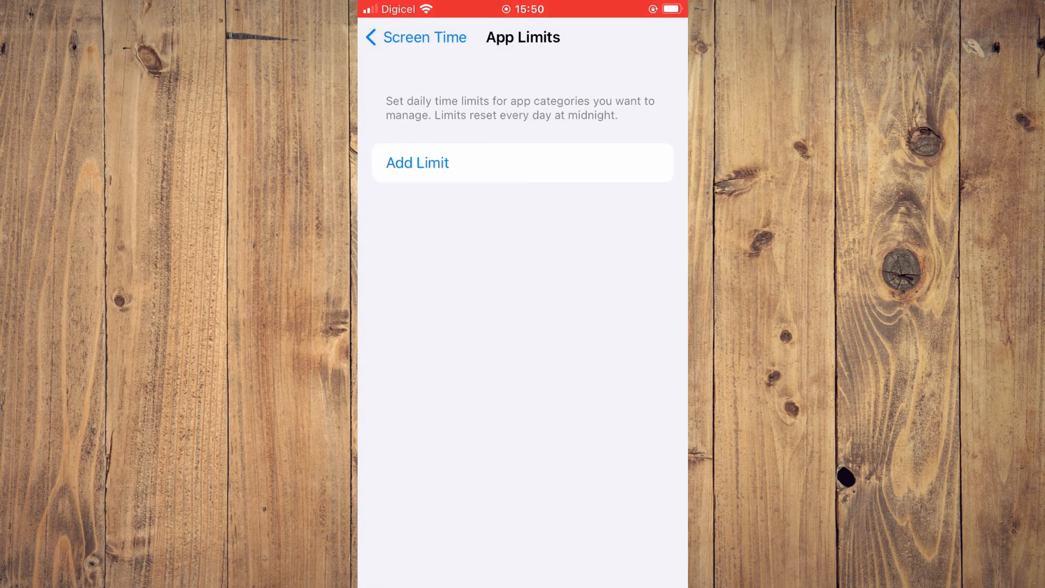